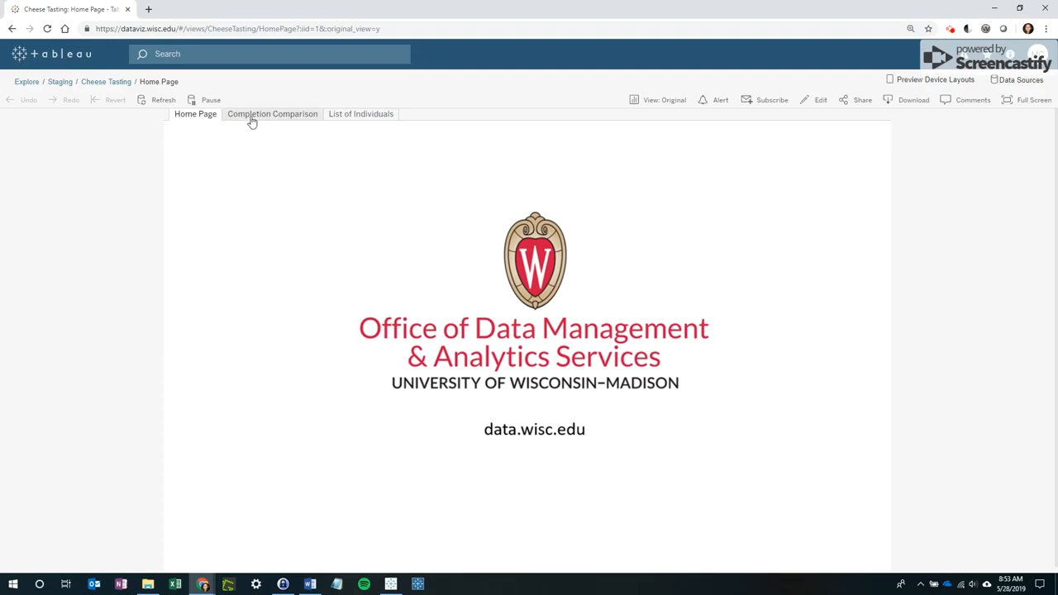
Switch to the Completion Comparison dashboard tab in the Cheese Tasting workbook
{"action": "left_click", "coordinate": [272, 113]}
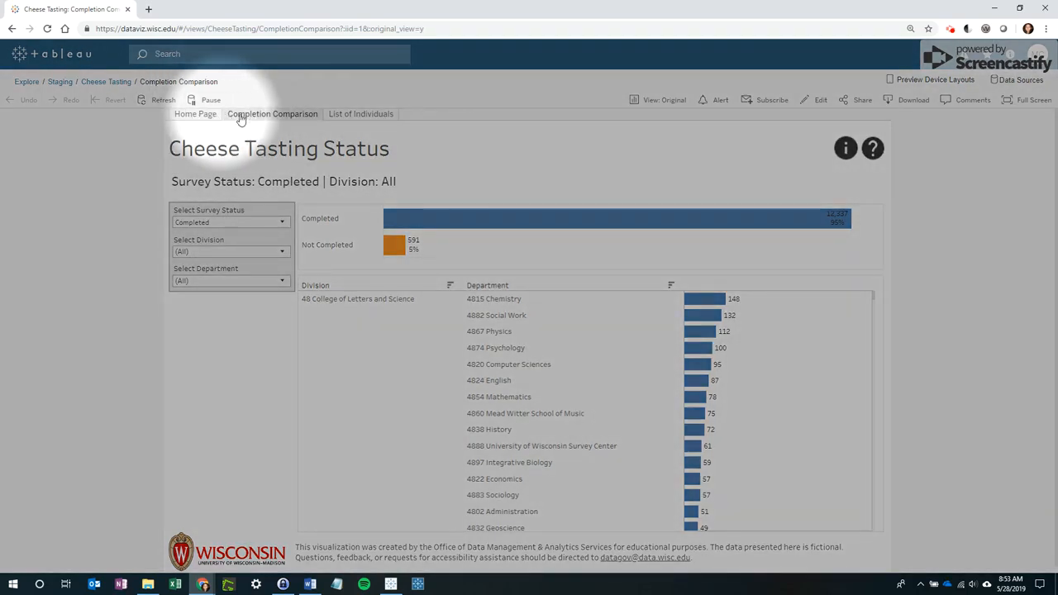
{"action": "mouse_move", "coordinate": [360, 114]}
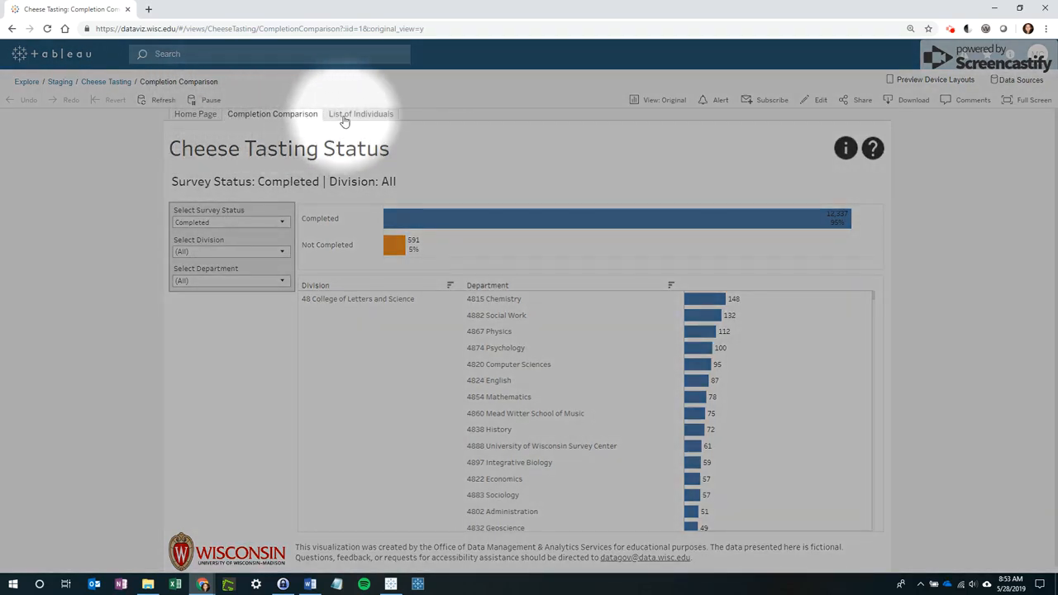
{"action": "mouse_move", "coordinate": [301, 354]}
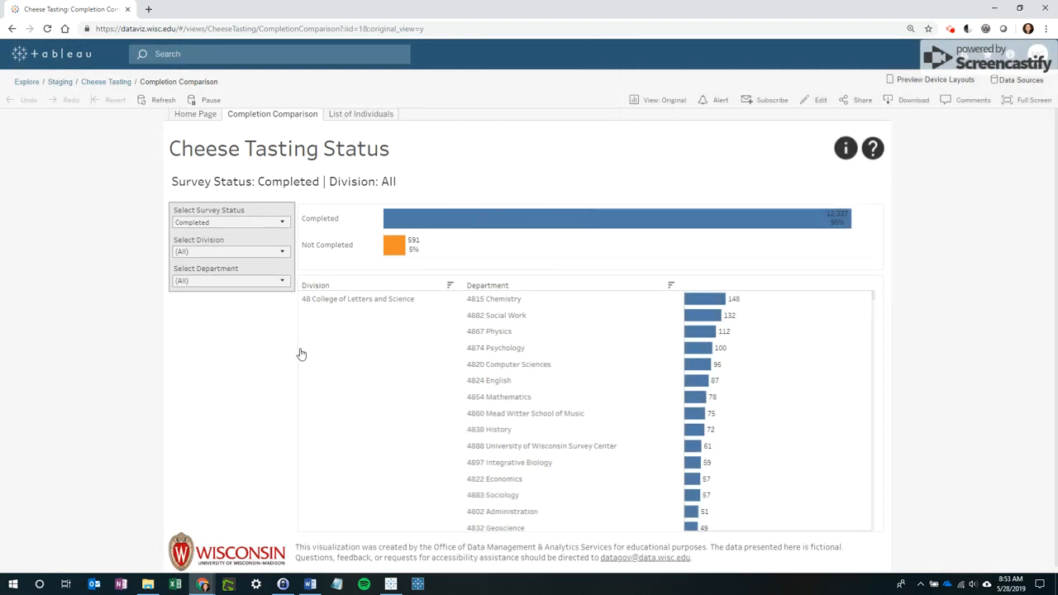
{"action": "mouse_move", "coordinate": [474, 301]}
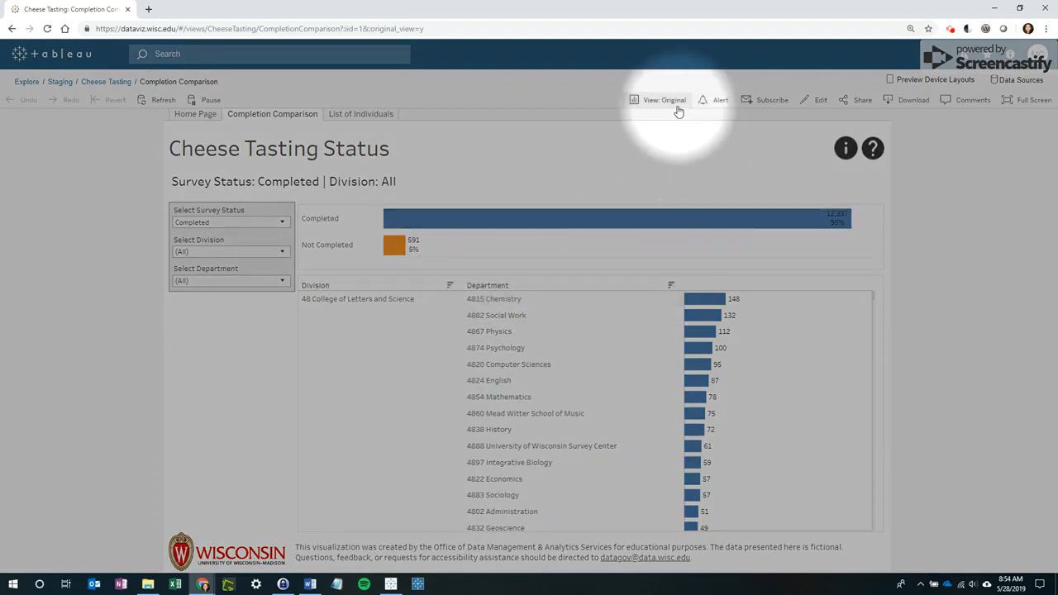
{"action": "mouse_move", "coordinate": [842, 108]}
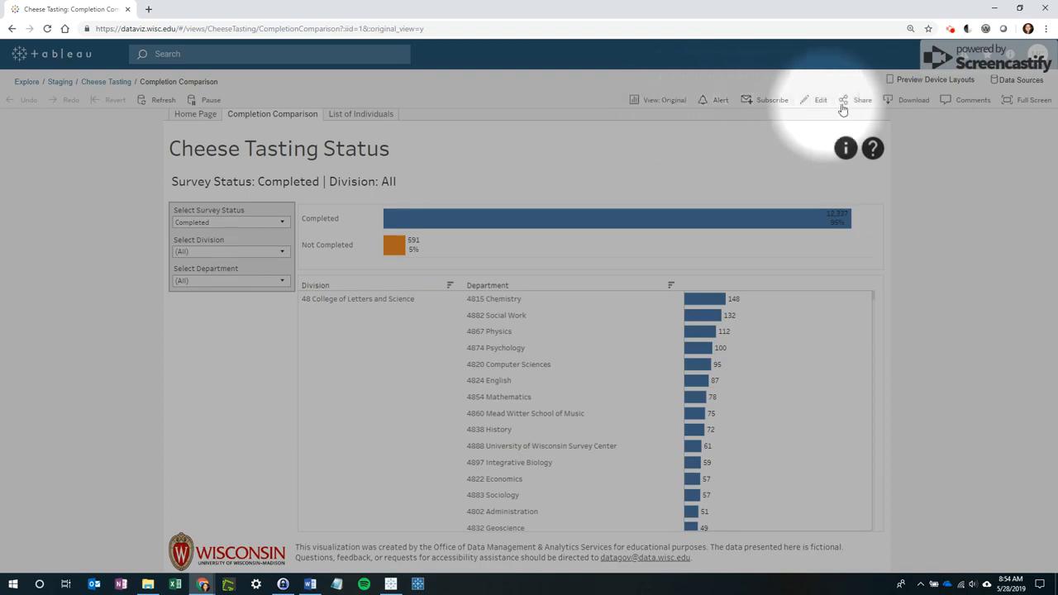
Show the Share dialog with the dashboard's embed code and link
{"action": "left_click", "coordinate": [862, 99]}
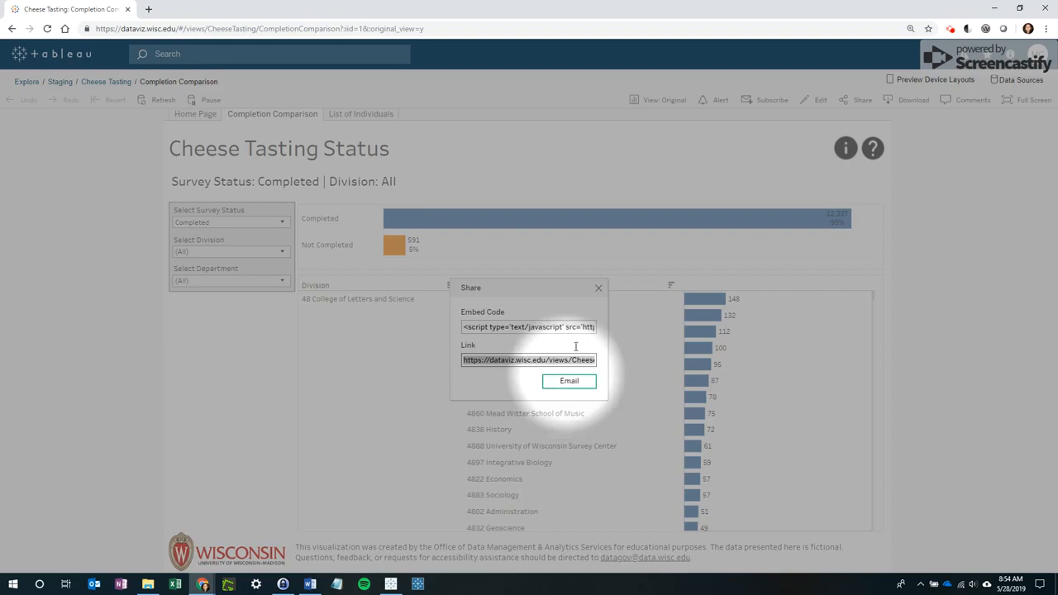
Dismiss the Share dialog to reveal the Completion Comparison dashboard
{"action": "left_click", "coordinate": [599, 288]}
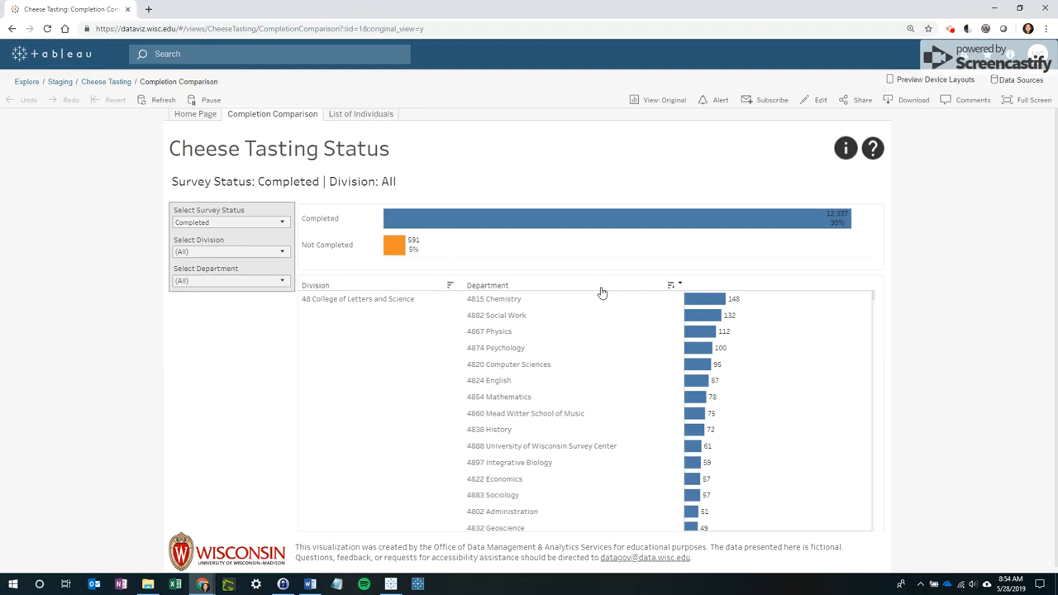
{"action": "mouse_move", "coordinate": [389, 273]}
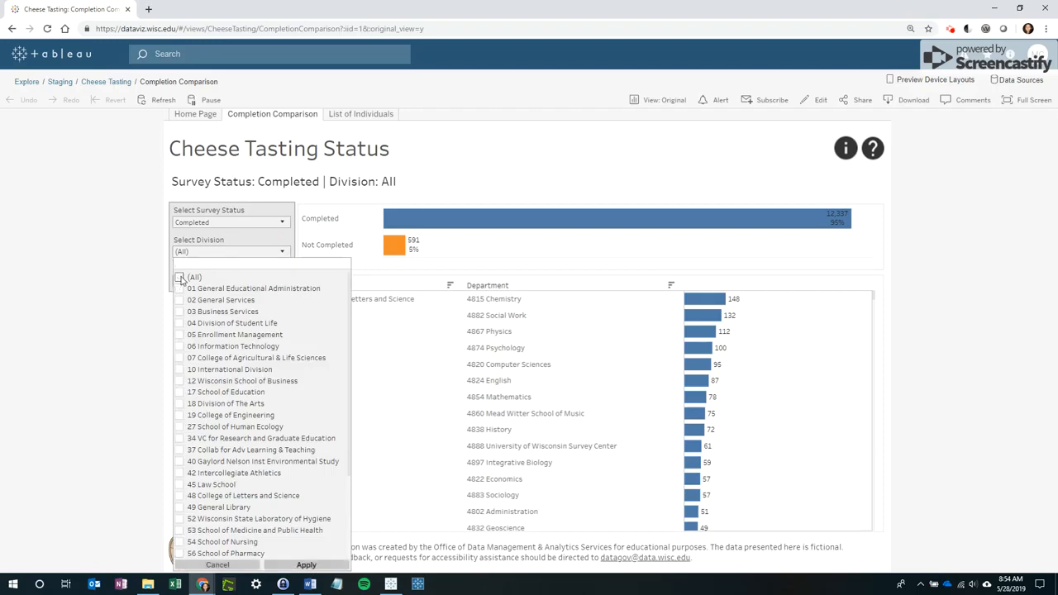
Set the Select Division filter to only 17 School of Education and apply it
{"action": "left_click", "coordinate": [180, 276]}
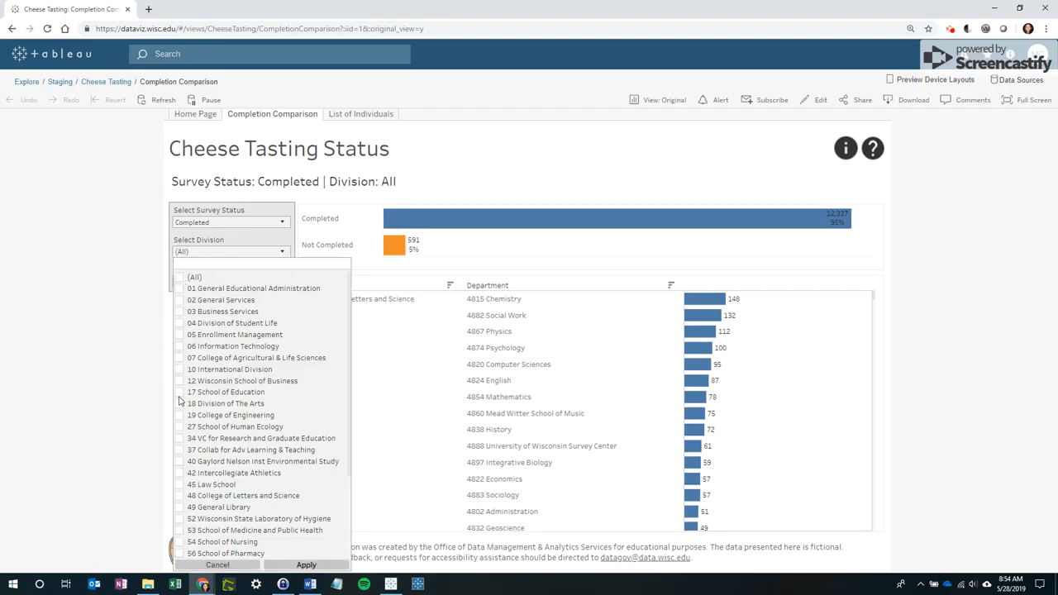
{"action": "left_click", "coordinate": [180, 392]}
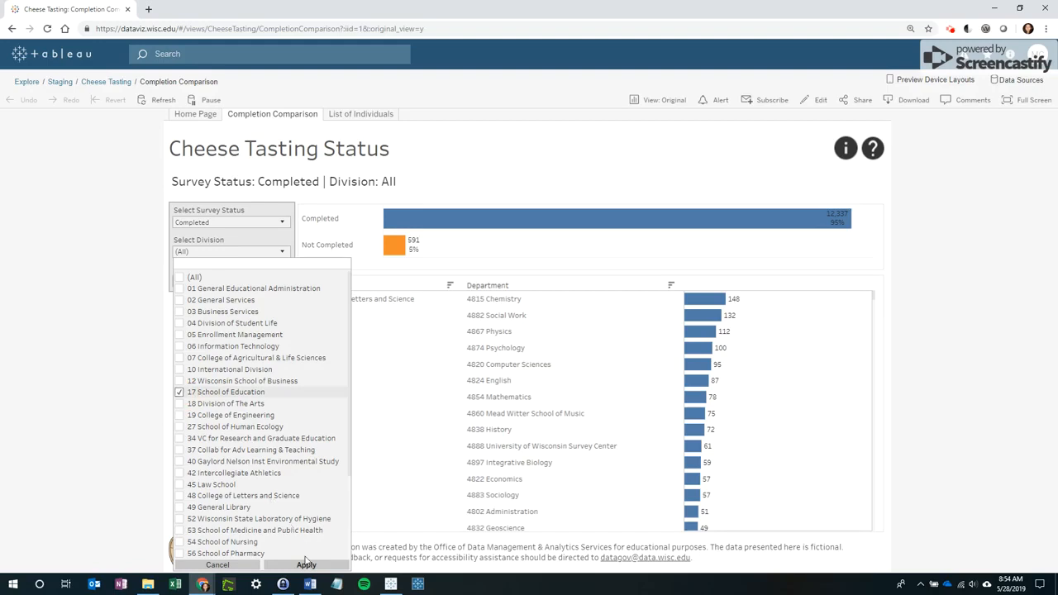
{"action": "left_click", "coordinate": [306, 565]}
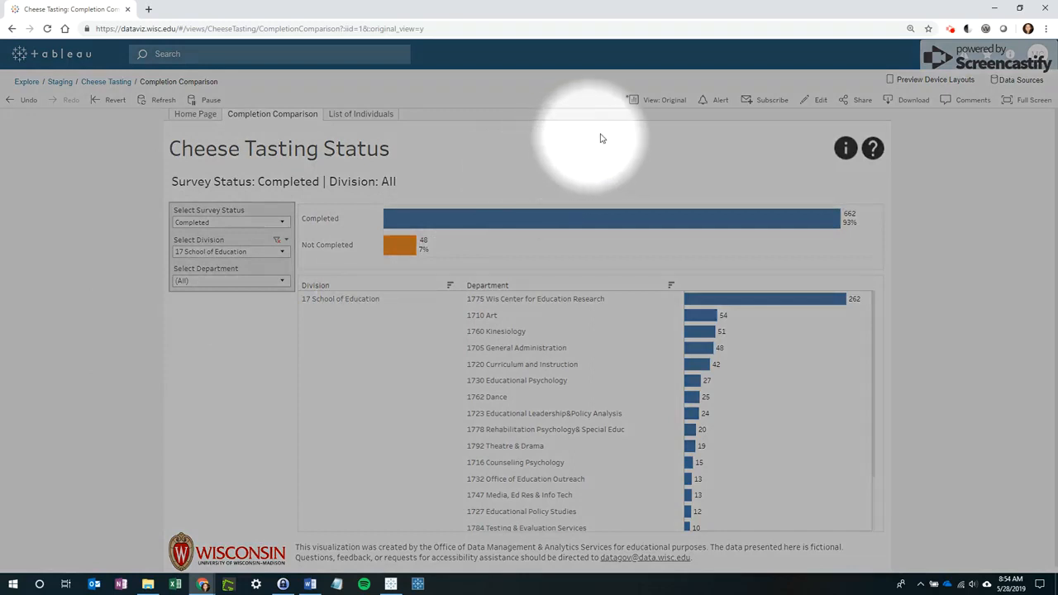
{"action": "mouse_move", "coordinate": [650, 107]}
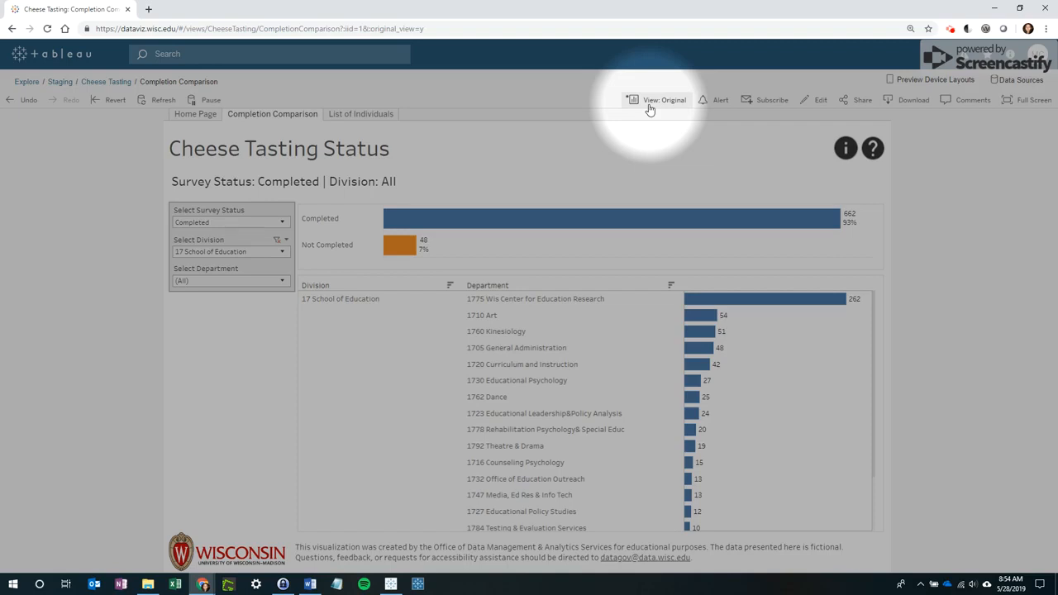
Open the Custom Views dialog from View: Original
{"action": "left_click", "coordinate": [664, 99]}
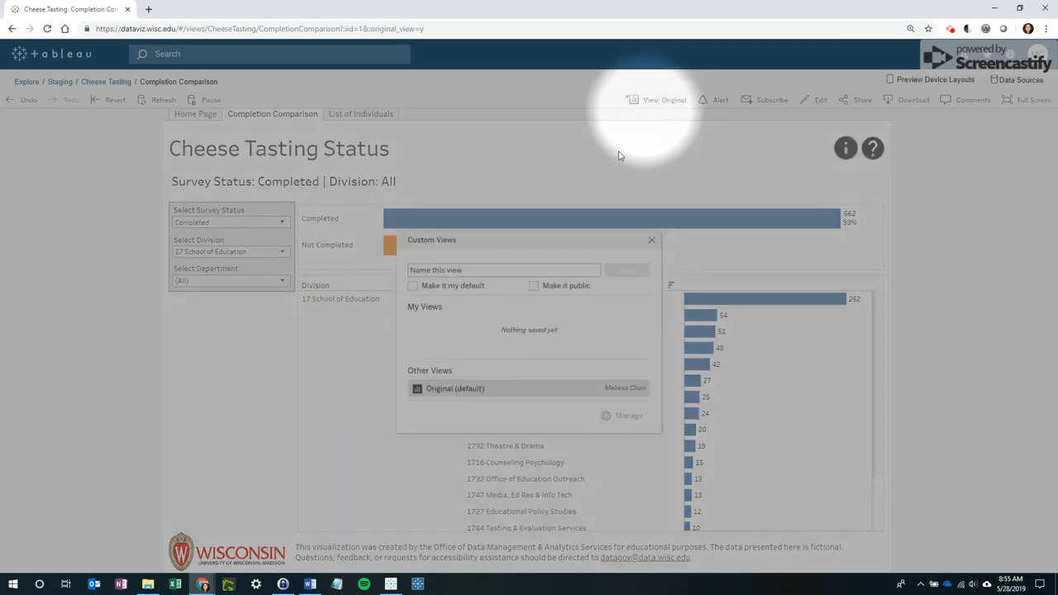
Name the custom view 'School of Education' and save it
{"action": "type", "text": "School of Education"}
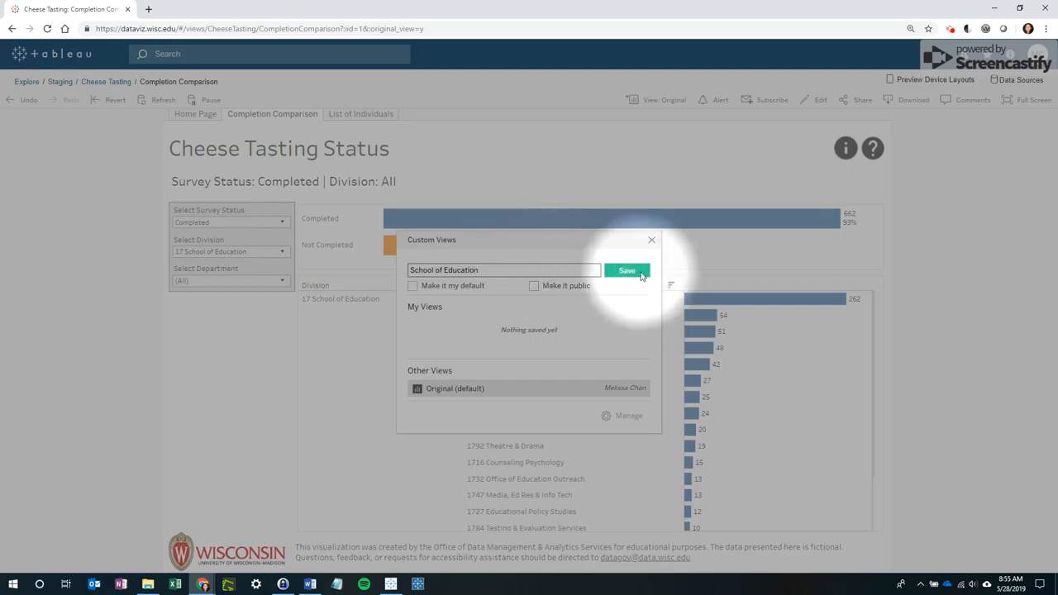
{"action": "left_click", "coordinate": [627, 271]}
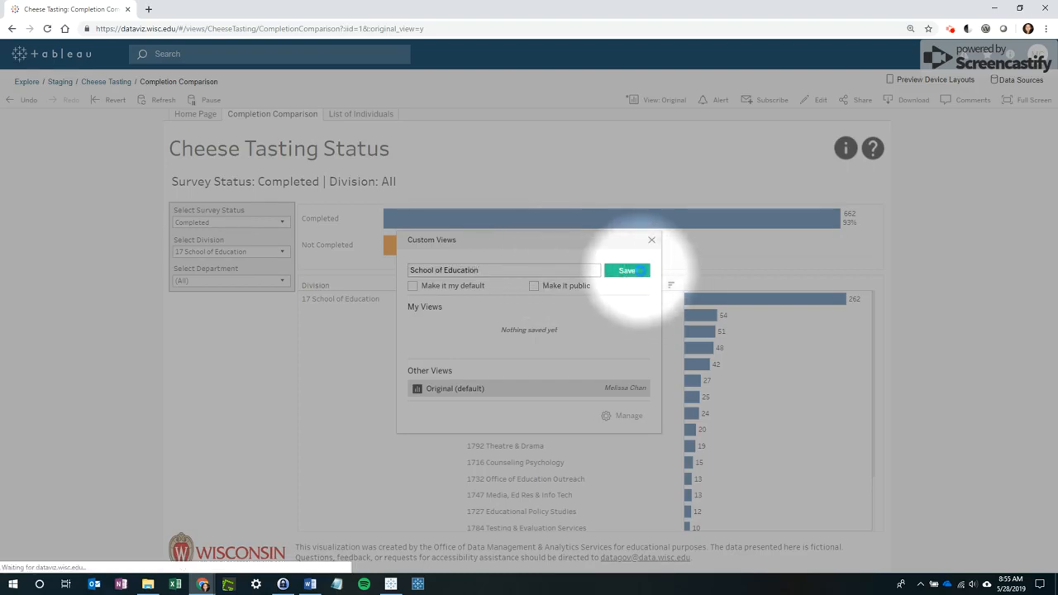
{"action": "left_click", "coordinate": [628, 270]}
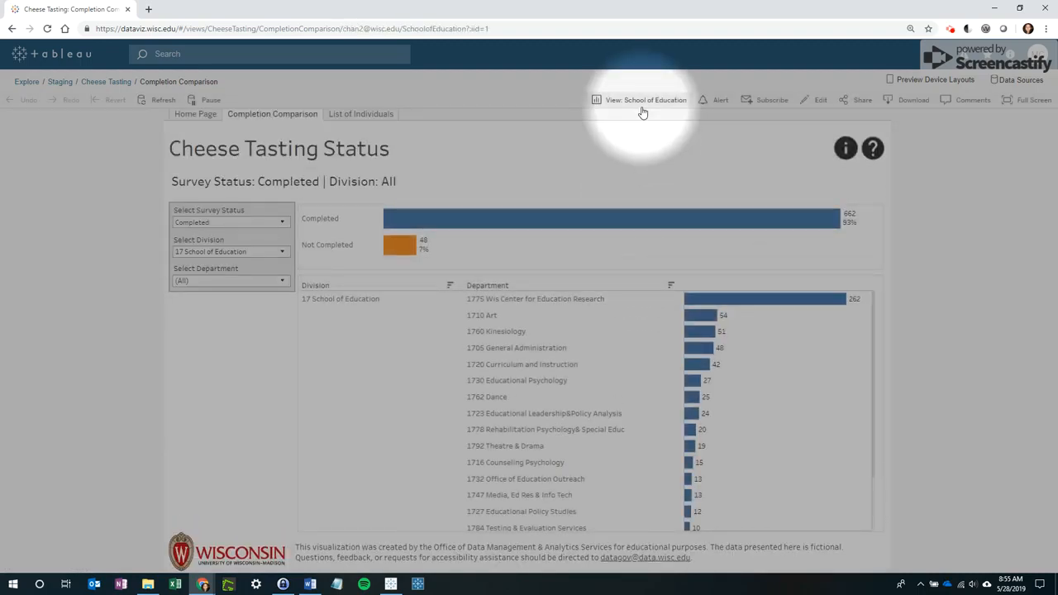
{"action": "mouse_move", "coordinate": [863, 105]}
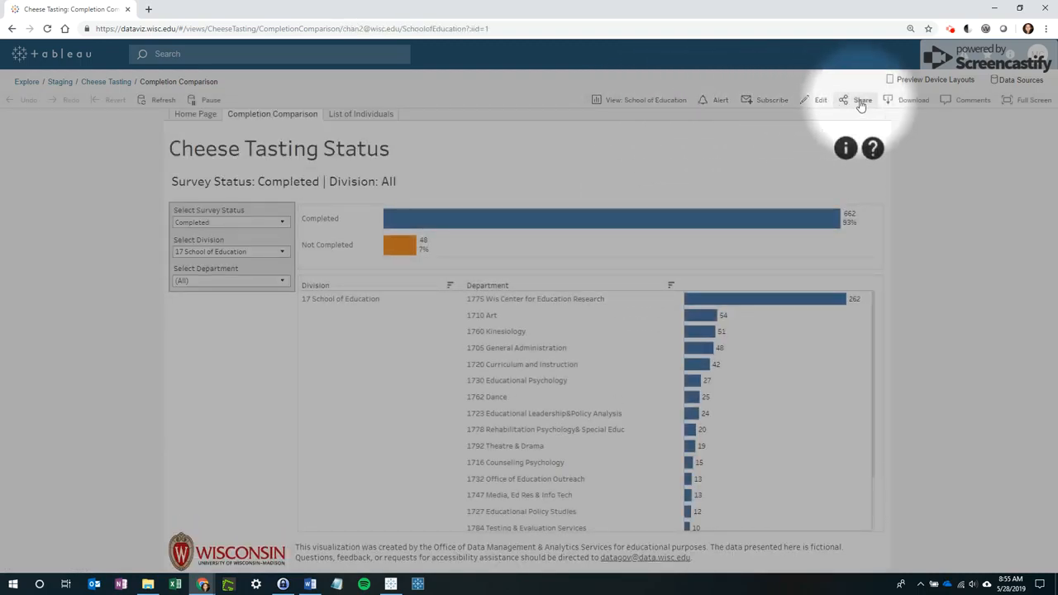
Start an email with the School of Education view link, then discard the draft unsaved
{"action": "left_click", "coordinate": [862, 100]}
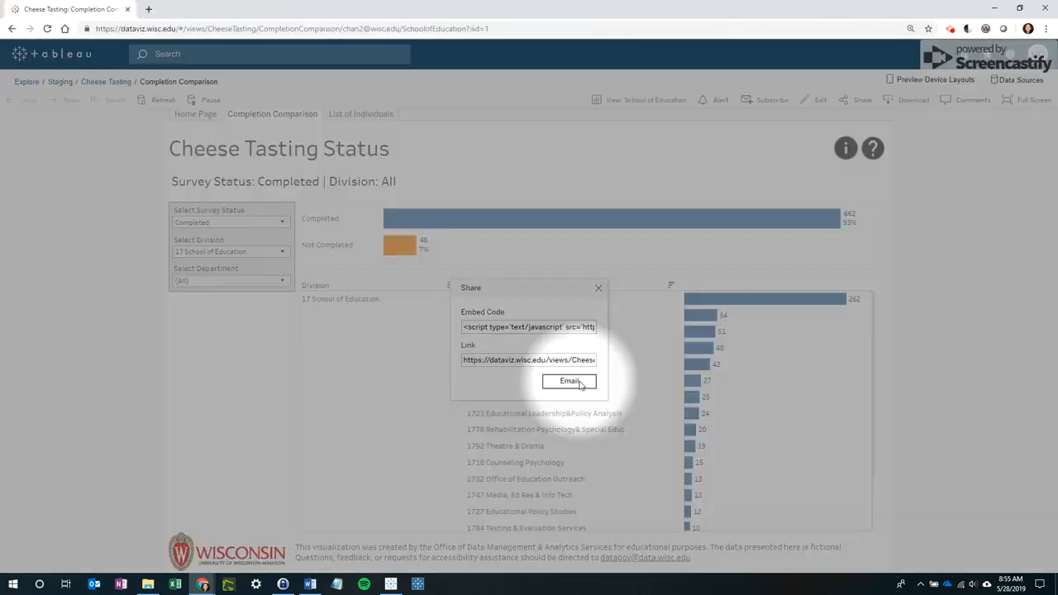
{"action": "left_click", "coordinate": [569, 381]}
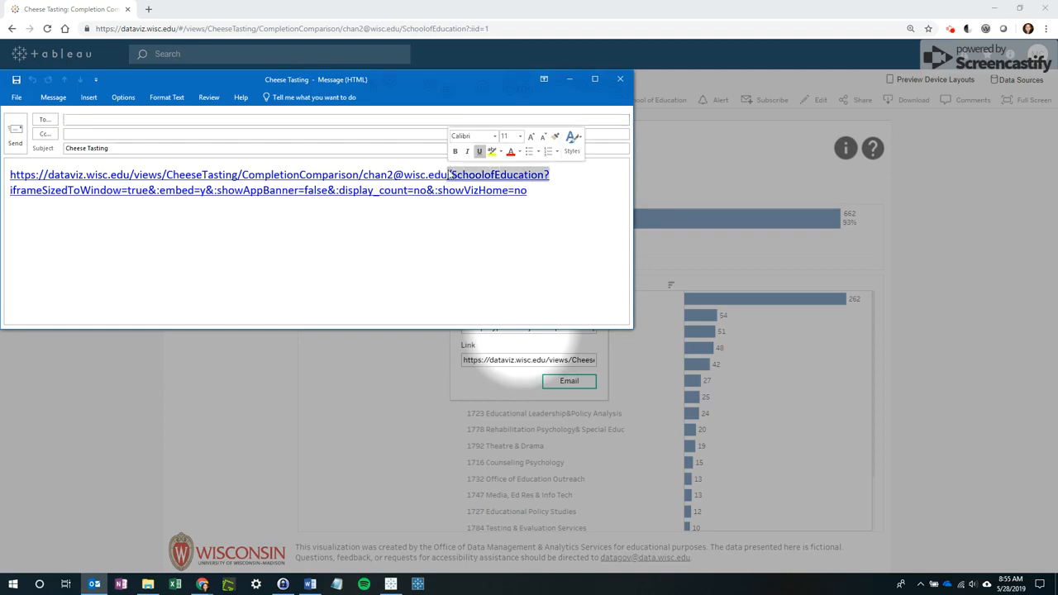
{"action": "left_click", "coordinate": [620, 80]}
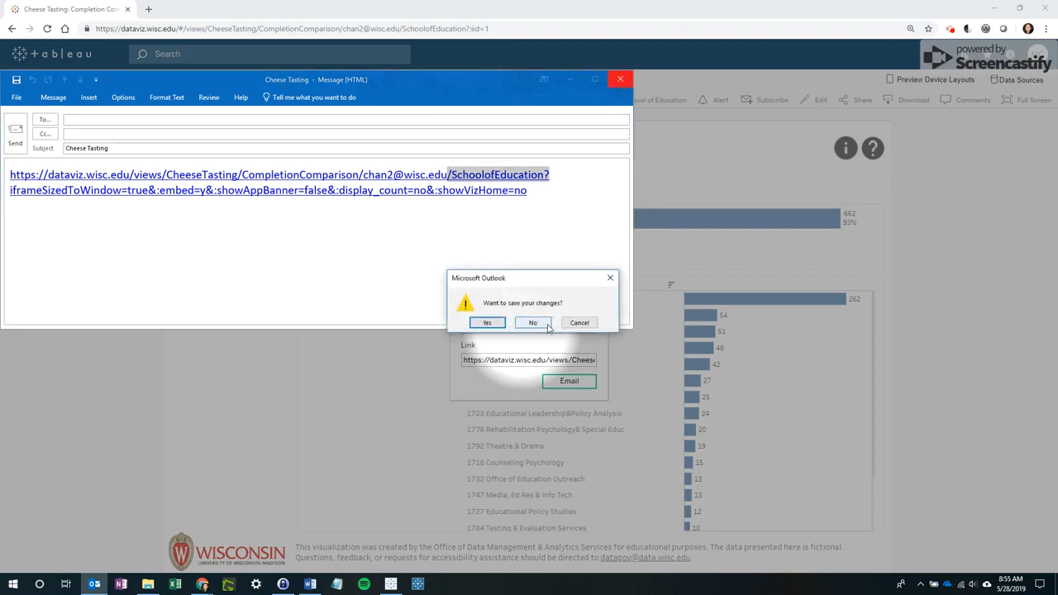
{"action": "left_click", "coordinate": [532, 322]}
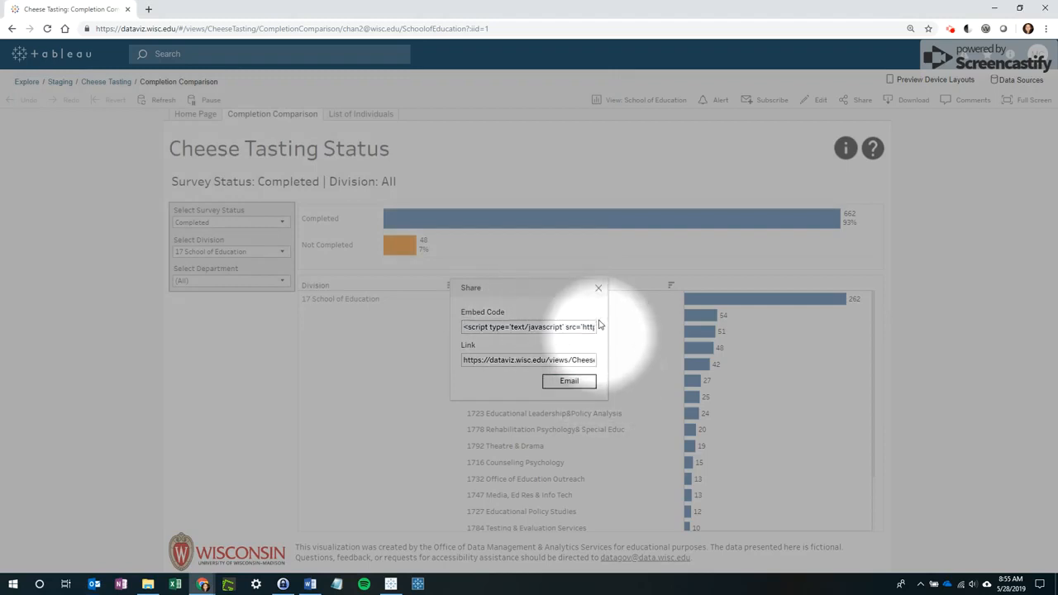
Close the Share dialog and go to the Home Page dashboard
{"action": "left_click", "coordinate": [598, 288]}
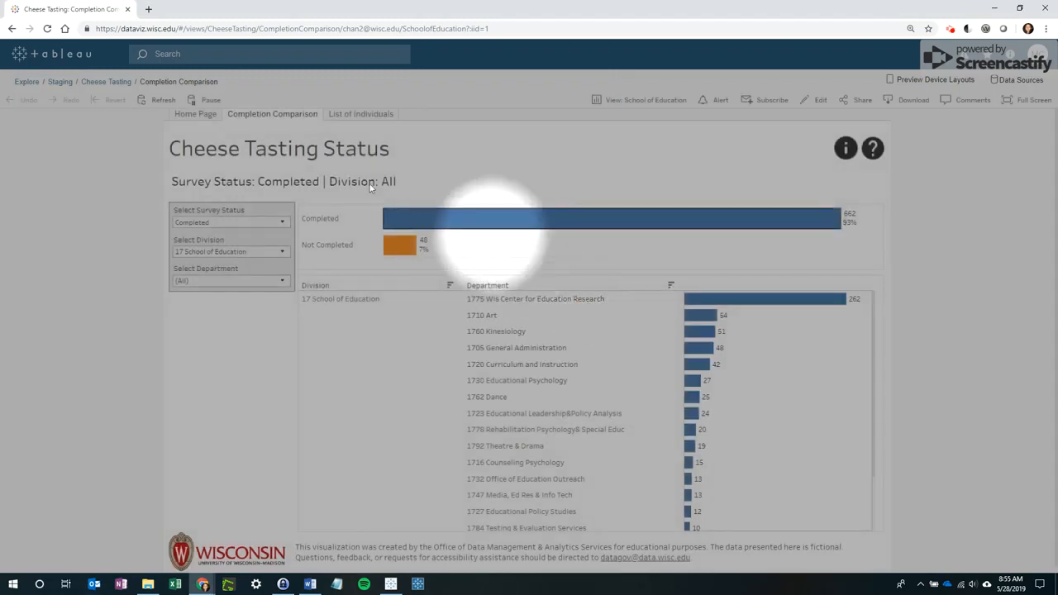
{"action": "left_click", "coordinate": [195, 113]}
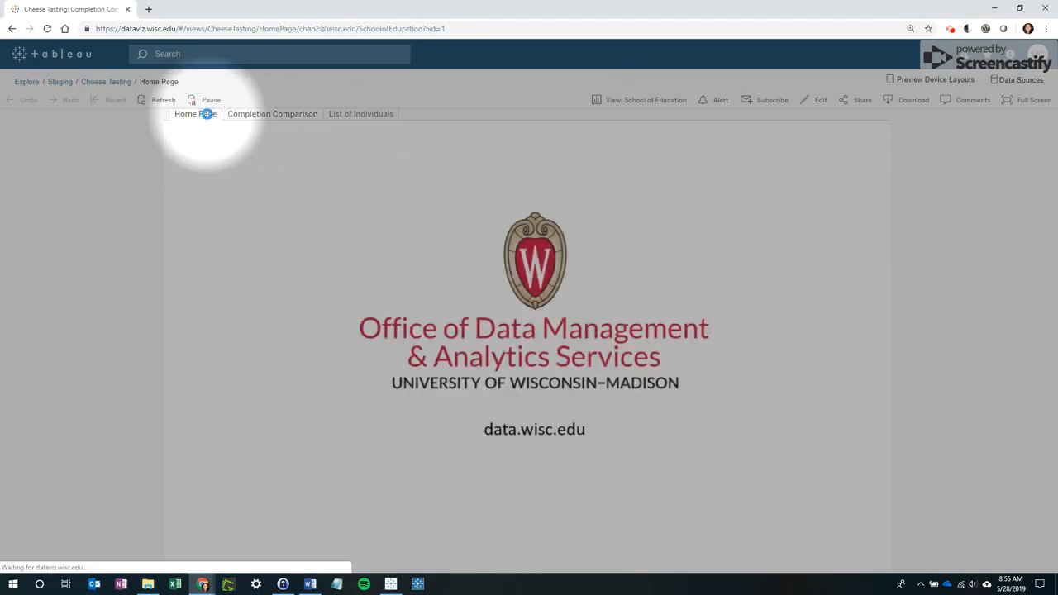